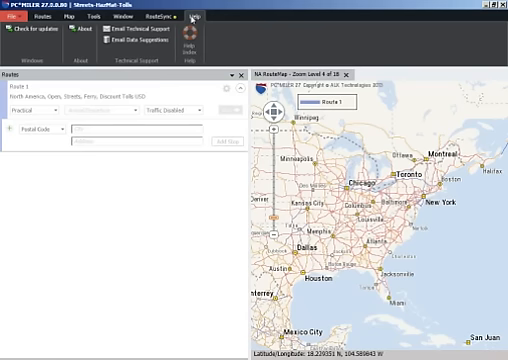
# - Swap the map and Routes panes with Layouts, then close the Map and Reports windows
pyautogui.click(38, 20)
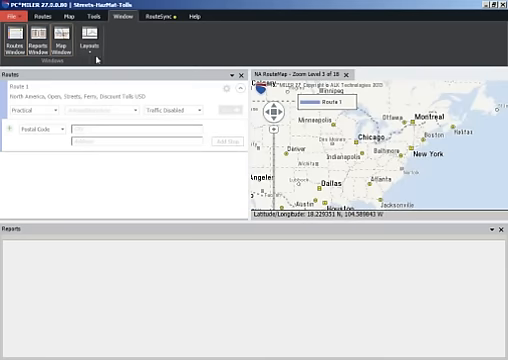
pyautogui.click(108, 47)
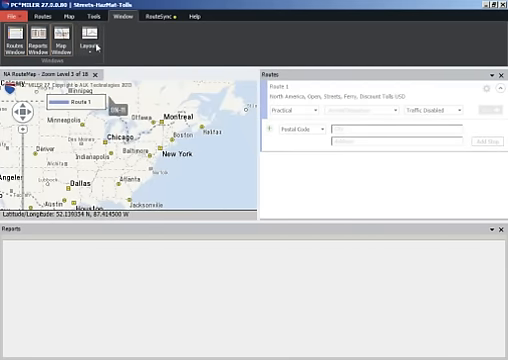
pyautogui.click(99, 45)
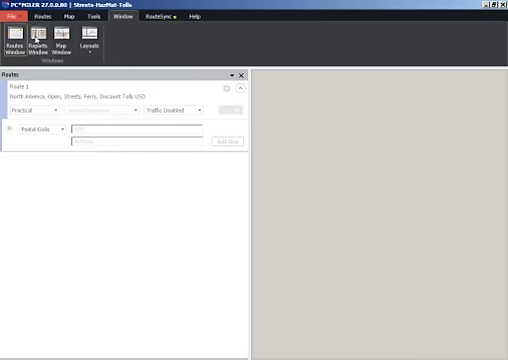
pyautogui.click(64, 43)
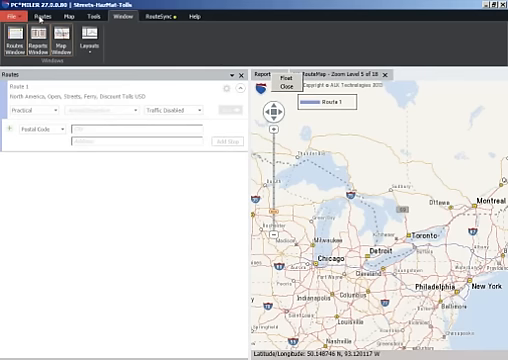
# - Switch to the Routes ribbon tab to reveal New Route, Optimize, Run and Reports
pyautogui.click(42, 17)
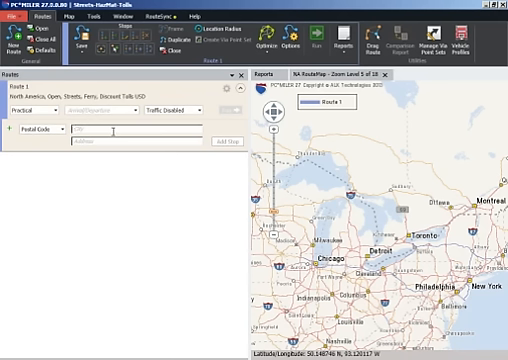
pyautogui.write('PH')
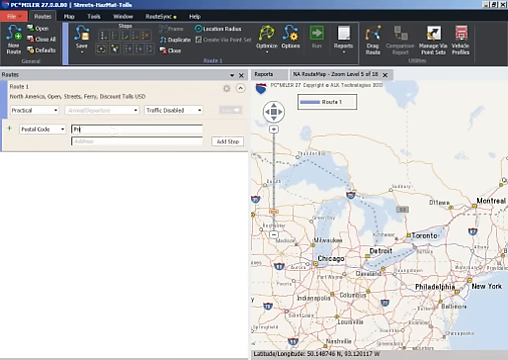
pyautogui.write('Princeton NJ')
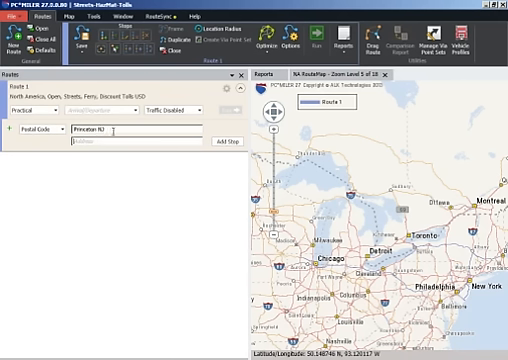
pyautogui.write('457 N)')
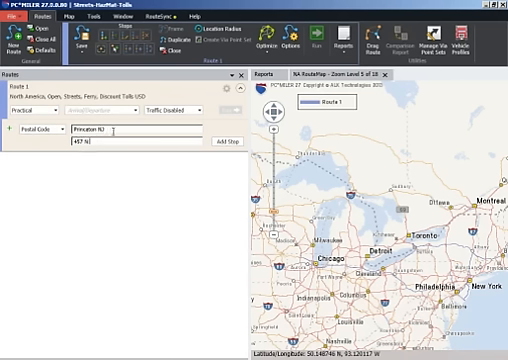
pyautogui.write('457 N Harrison Std')
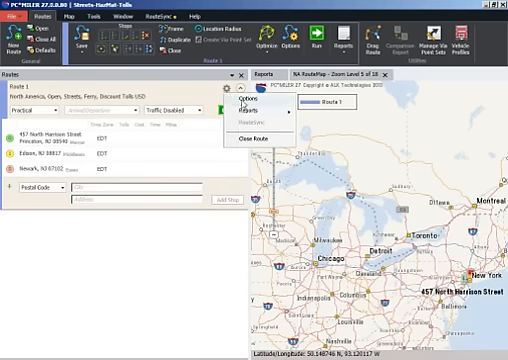
# - Review Route 1's Cost/Time, Vehicle Dimensions and per-state Road Speeds options
pyautogui.click(216, 103)
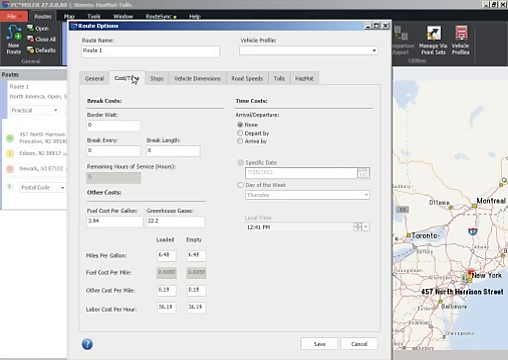
pyautogui.click(160, 77)
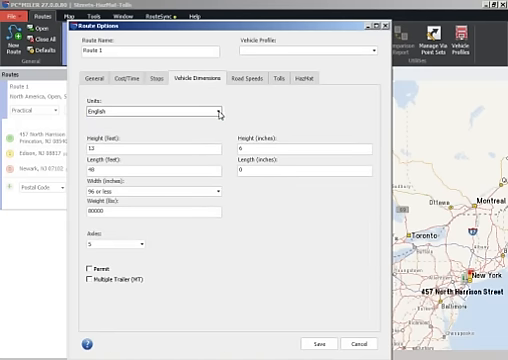
pyautogui.click(250, 76)
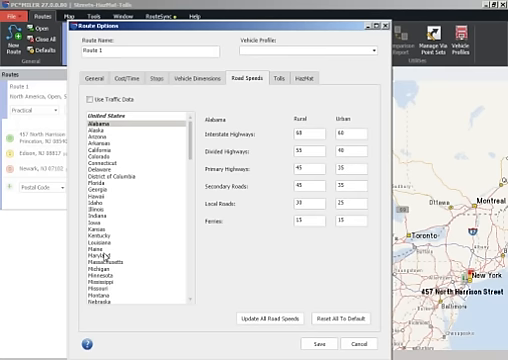
pyautogui.scroll(-3)
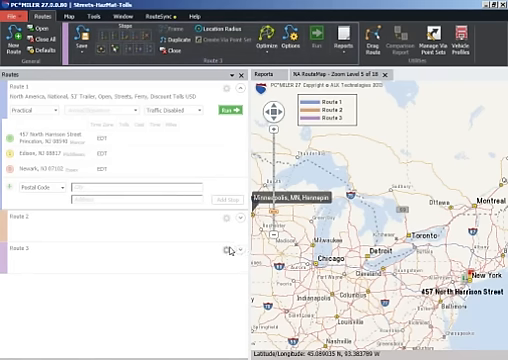
pyautogui.click(224, 248)
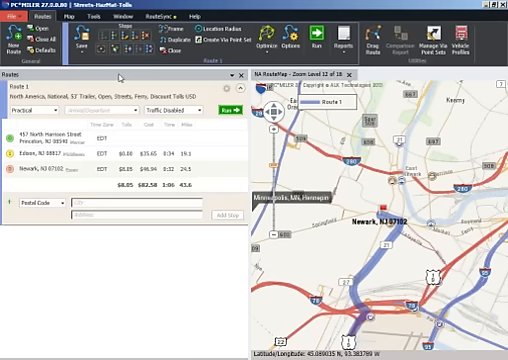
# - Run Route 1: 43.6 miles, 1:06 driving, $82.58 cost, $8.05 tolls
pyautogui.click(12, 12)
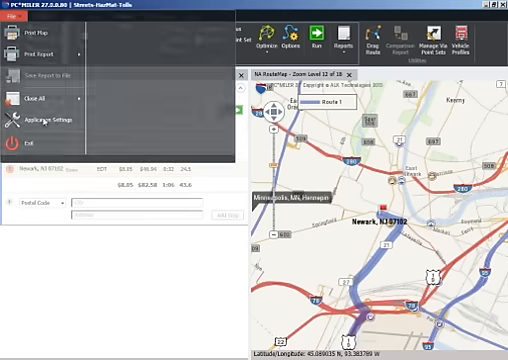
# - Review precision, time format and language in Application Settings, then save them
pyautogui.click(50, 120)
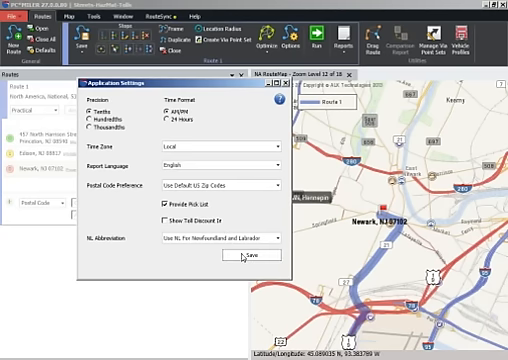
pyautogui.click(237, 262)
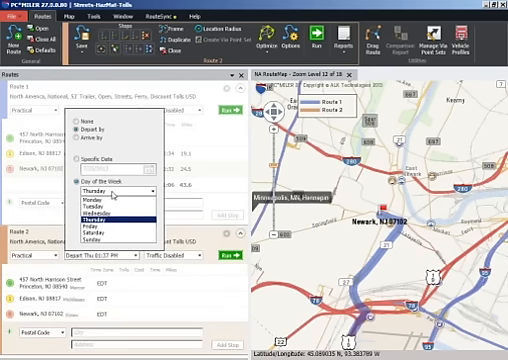
# - Set Route 2's Depart by day of the week to Monday
pyautogui.click(137, 191)
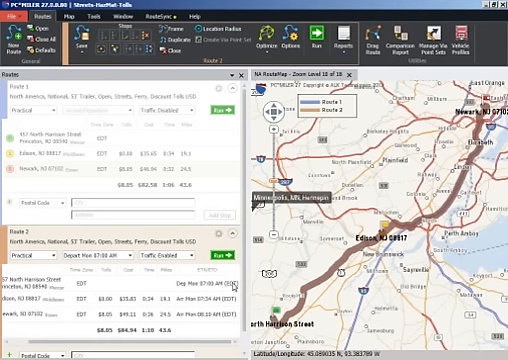
pyautogui.moveTo(235, 295)
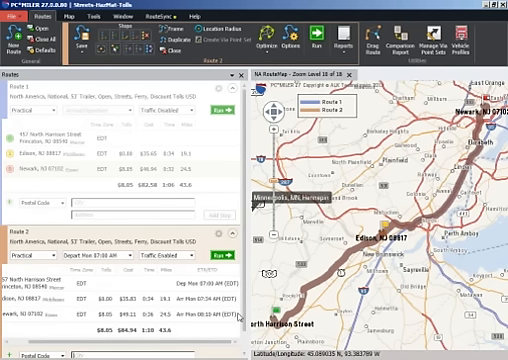
pyautogui.moveTo(210, 316)
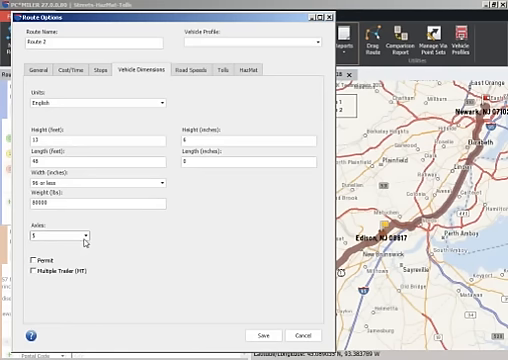
pyautogui.moveTo(62, 279)
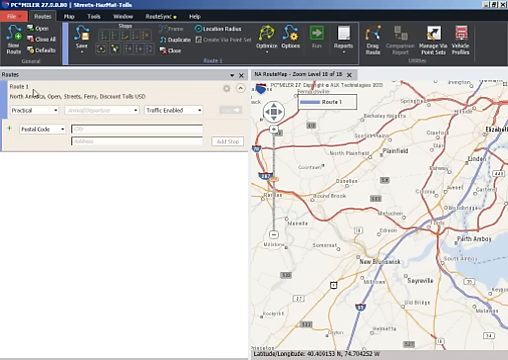
# - Enter ZIP code 11343 in the new route's City field to add a stop
pyautogui.click(115, 131)
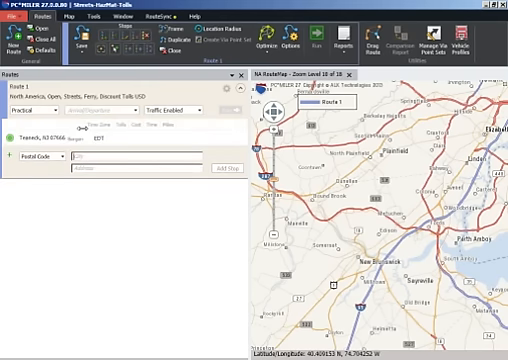
pyautogui.write('11343')
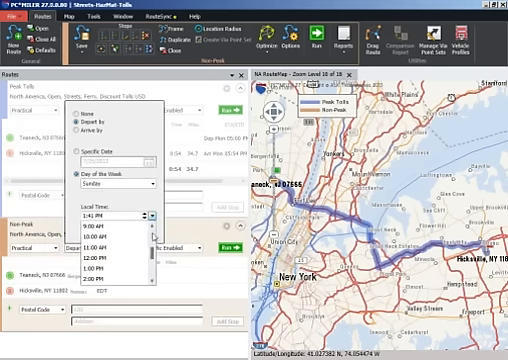
# - Choose the Non-Peak route's Sunday departure time from the Local Time list
pyautogui.click(113, 225)
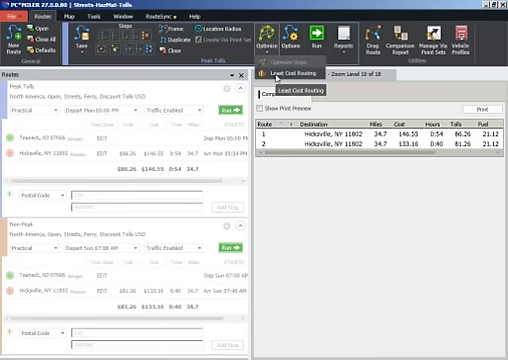
pyautogui.click(300, 72)
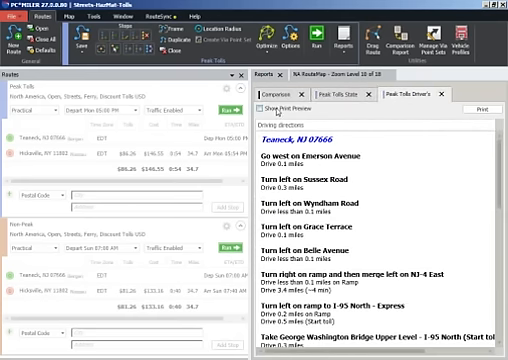
# - Generate the turn-by-turn Driver's Report for the Peak Tolls route
pyautogui.click(290, 103)
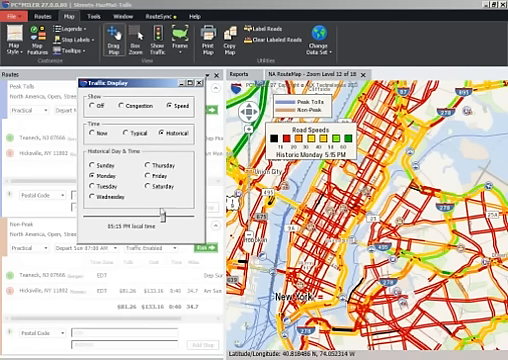
# - Close the Traffic Display settings, leaving the New York map with plain roads
pyautogui.click(99, 96)
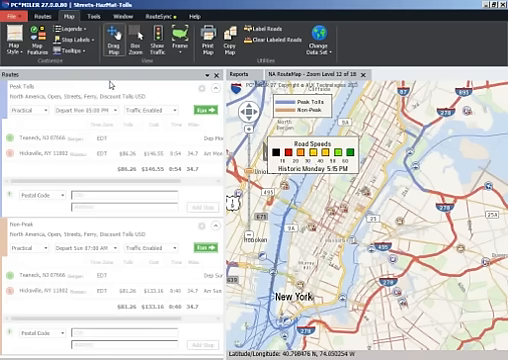
pyautogui.click(60, 42)
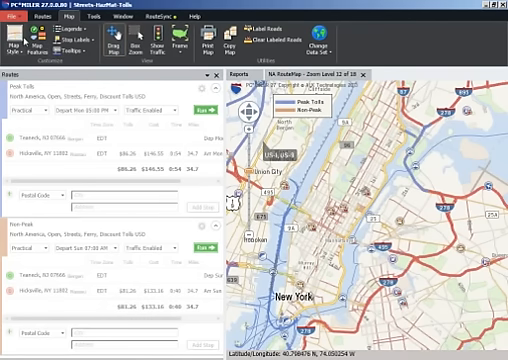
# - Zoom to level 15 on Midtown Manhattan around Bryant Park and browse the map styles
pyautogui.click(19, 43)
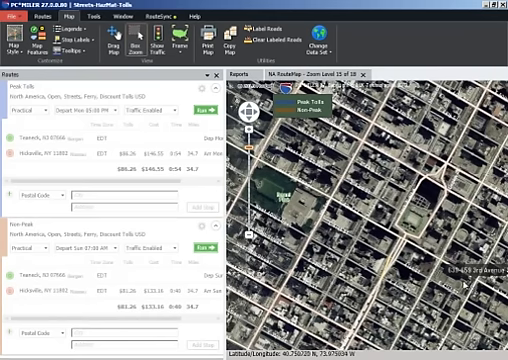
pyautogui.click(17, 44)
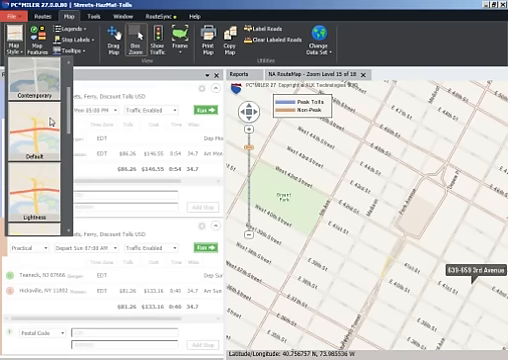
# - Switch the map to the Default style and bring up Map Features
pyautogui.click(40, 44)
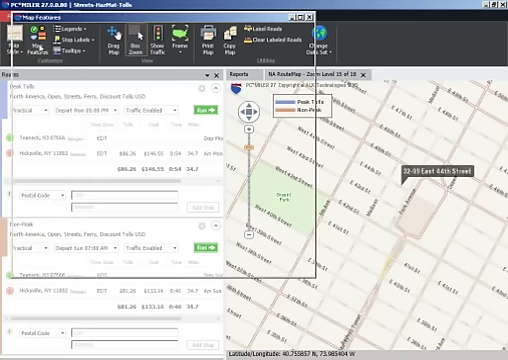
pyautogui.click(24, 38)
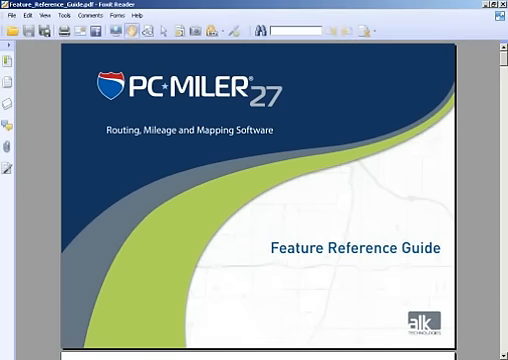
# - Scroll the Feature Reference Guide past its cover to page 2's File menu comparison
pyautogui.scroll(-3)
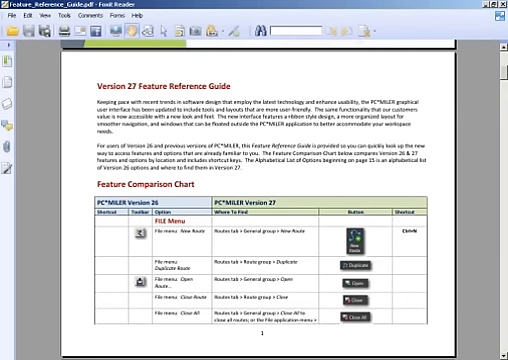
pyautogui.scroll(-3)
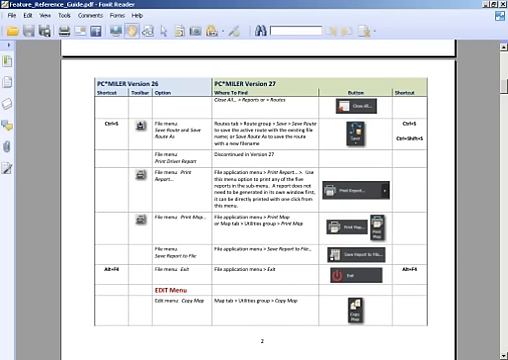
# - Scroll to page 3, covering Edit menu stop commands and the start of the Map Menu
pyautogui.scroll(-3)
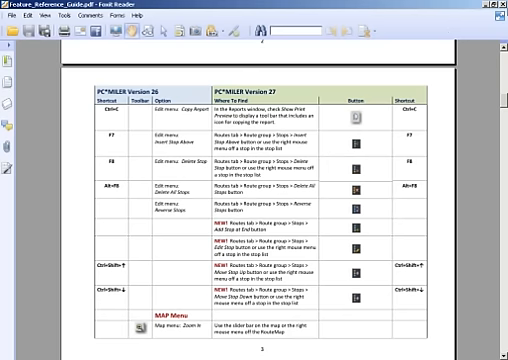
pyautogui.moveTo(435, 44)
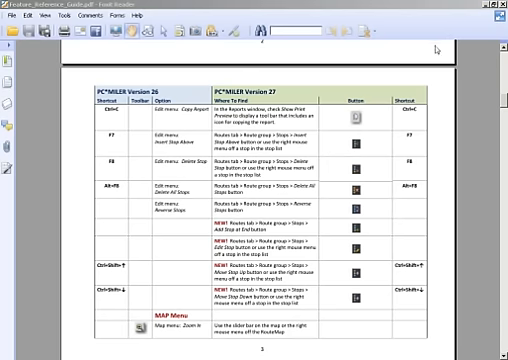